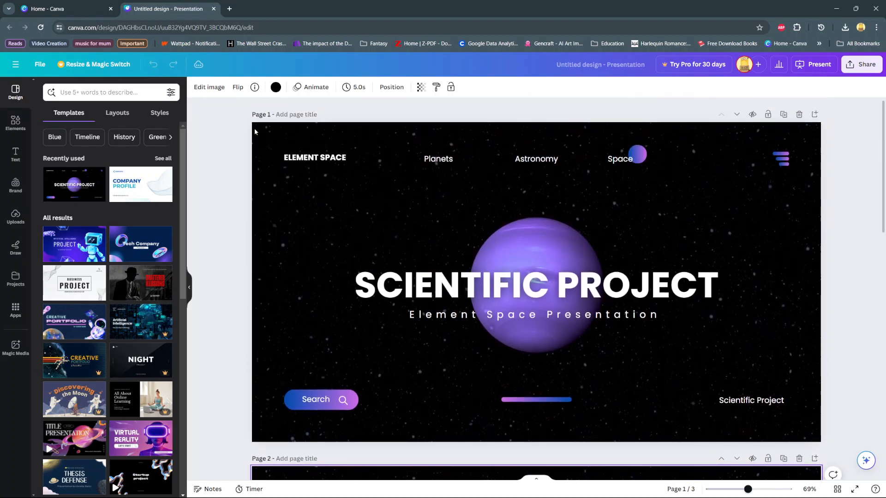
# Start presenting The Mafia E-Sport Team logo design in full-screen mode.
pyautogui.click(817, 63)
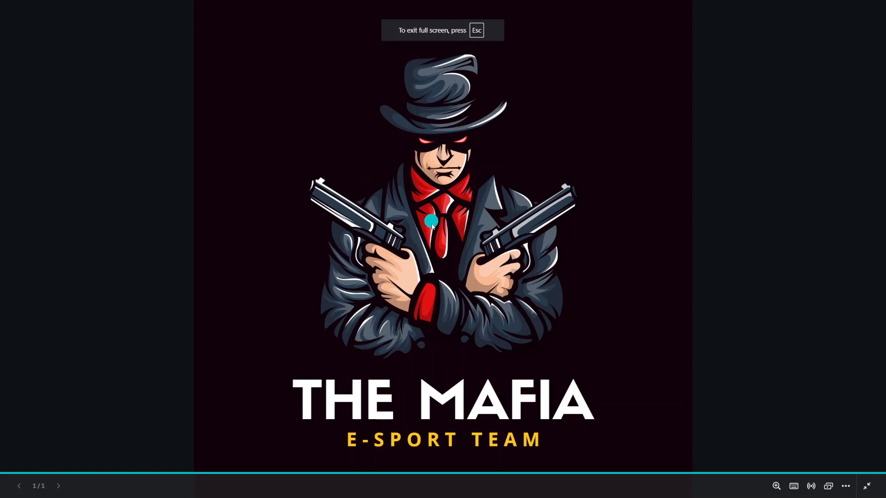